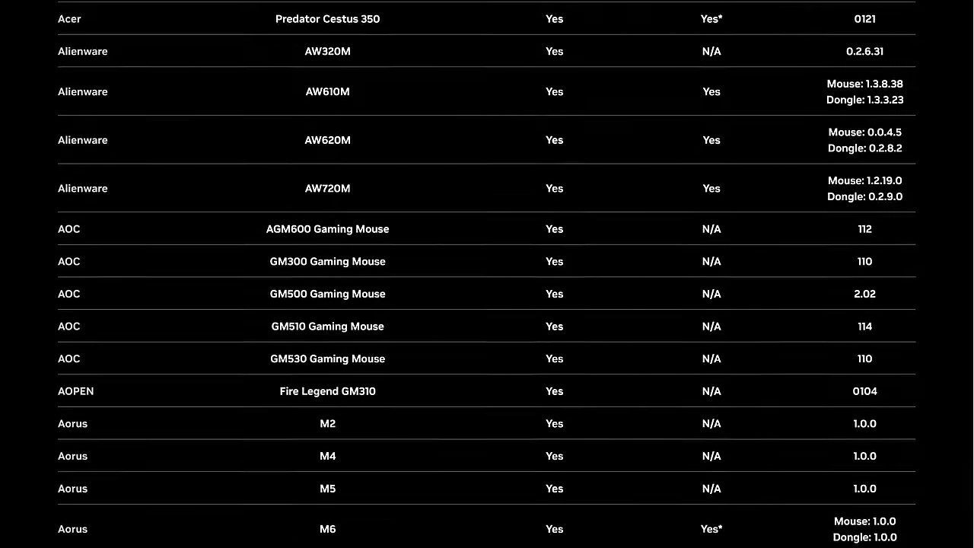
Scroll the Reflex mice table past the Acer–Corsair entries to the Gigabyte, HyperX and Lenovo Legion rows
scroll(down, 3)
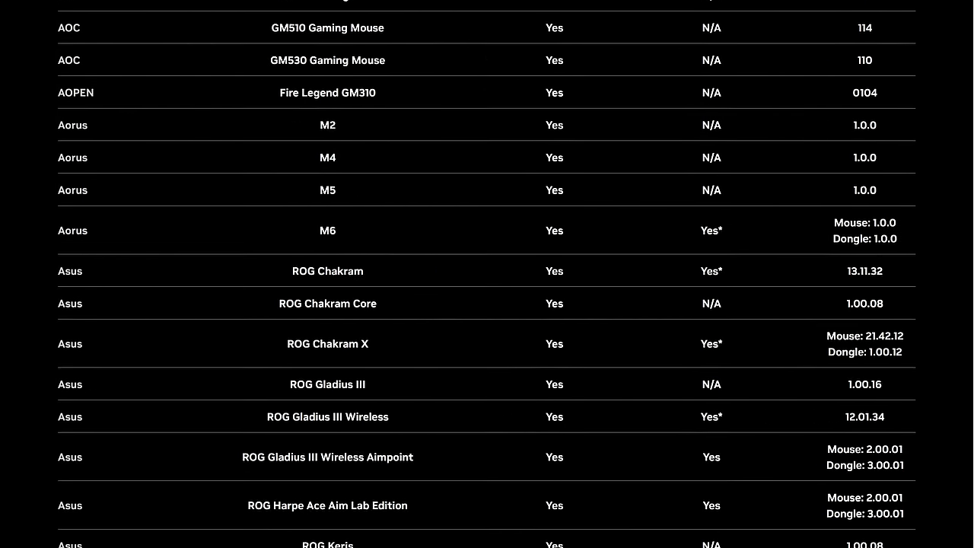
scroll(down, 3)
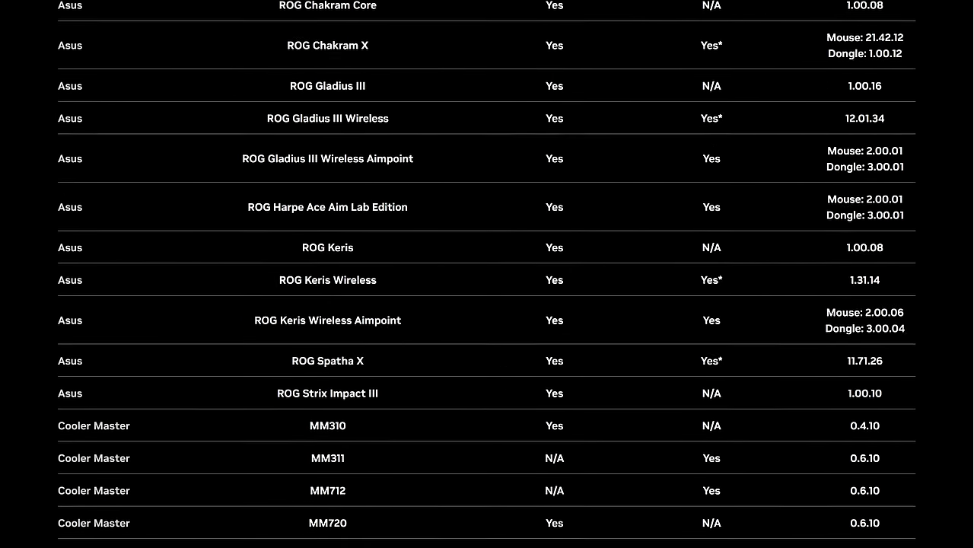
scroll(down, 3)
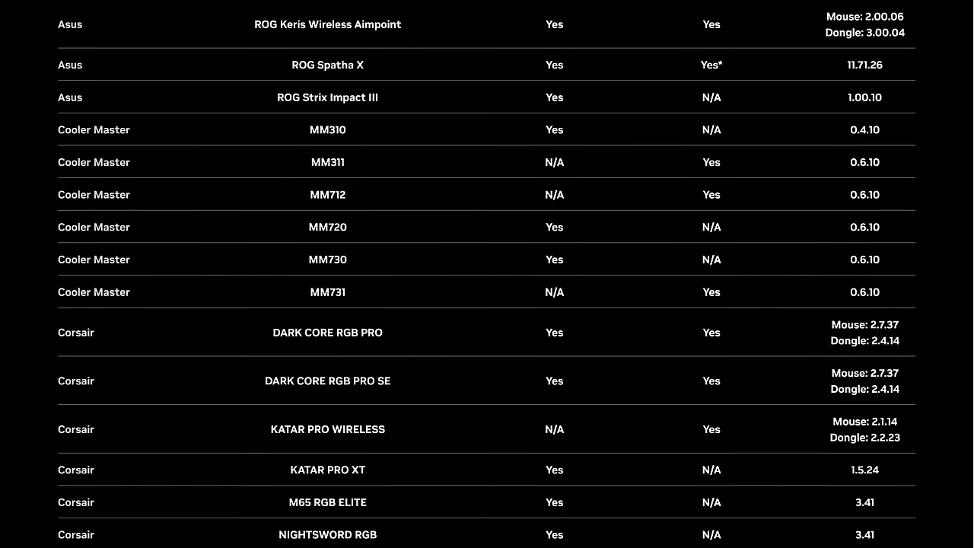
scroll(down, 3)
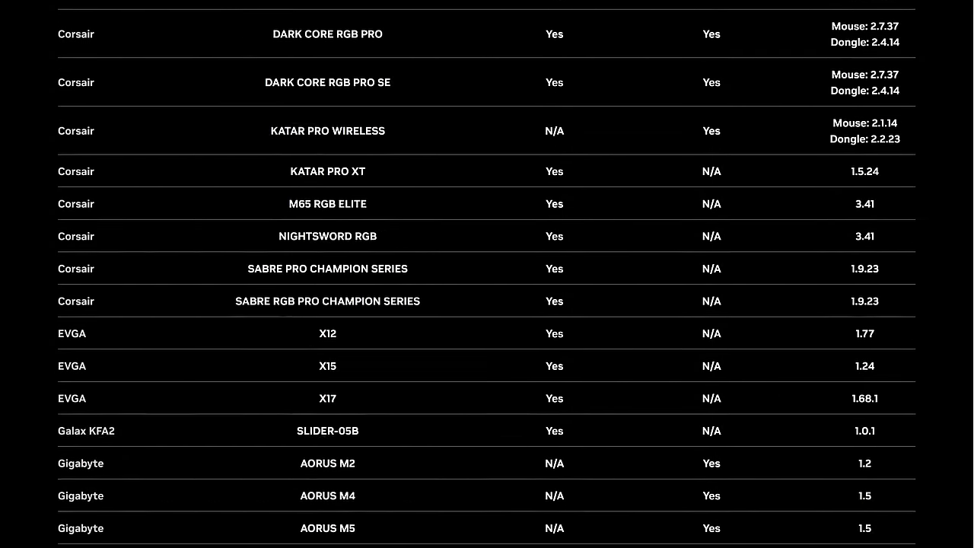
scroll(down, 3)
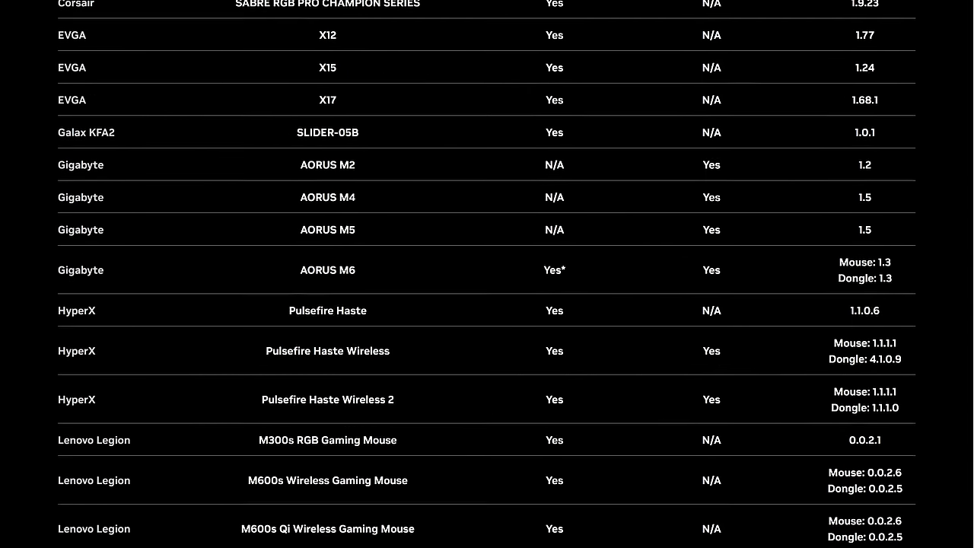
scroll(down, 3)
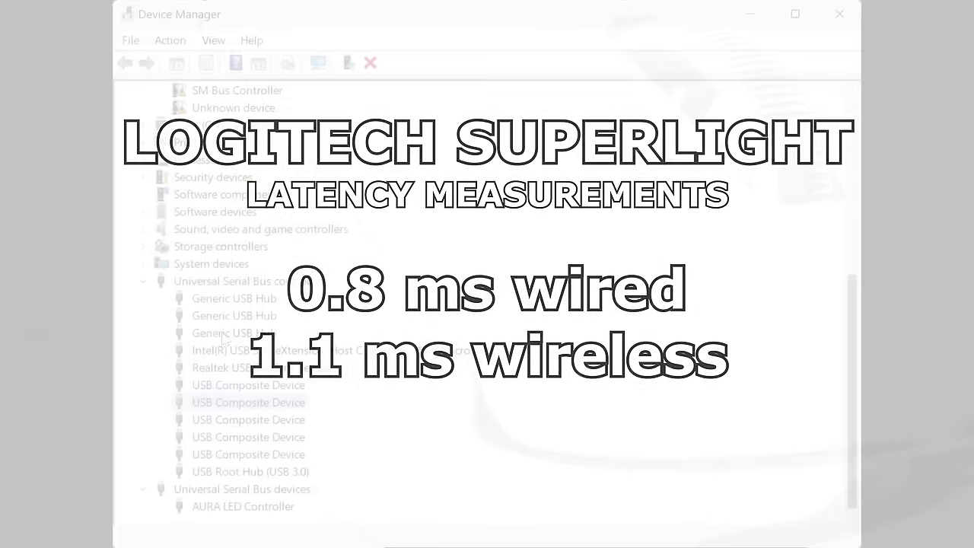
View a Generic USB Hub's properties, then bring up the USB Composite Device's context menu
double_click(233, 316)
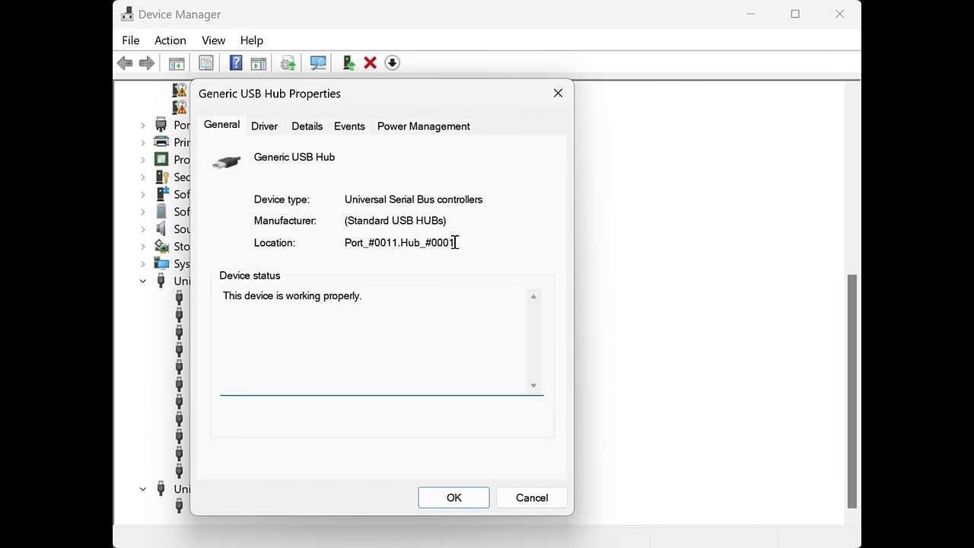
right_click(234, 332)
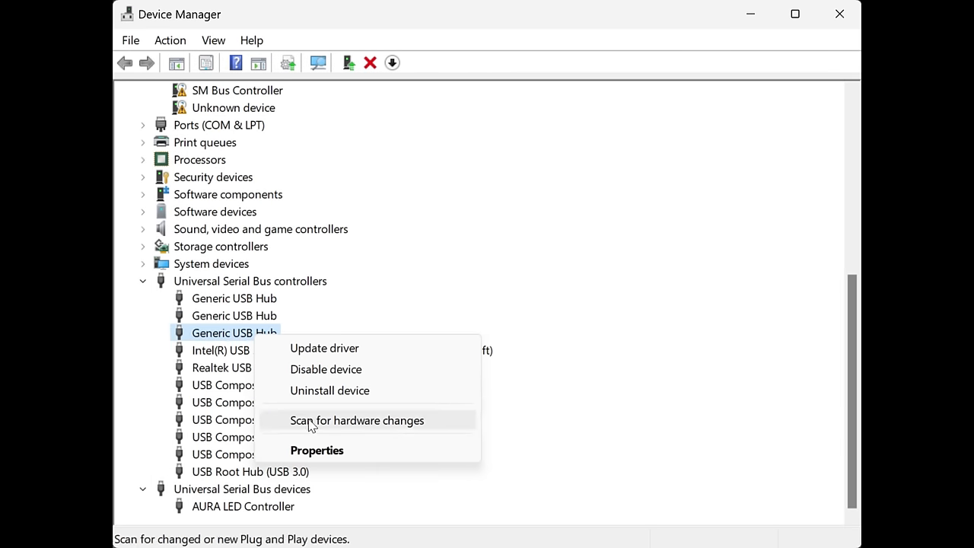
click(316, 450)
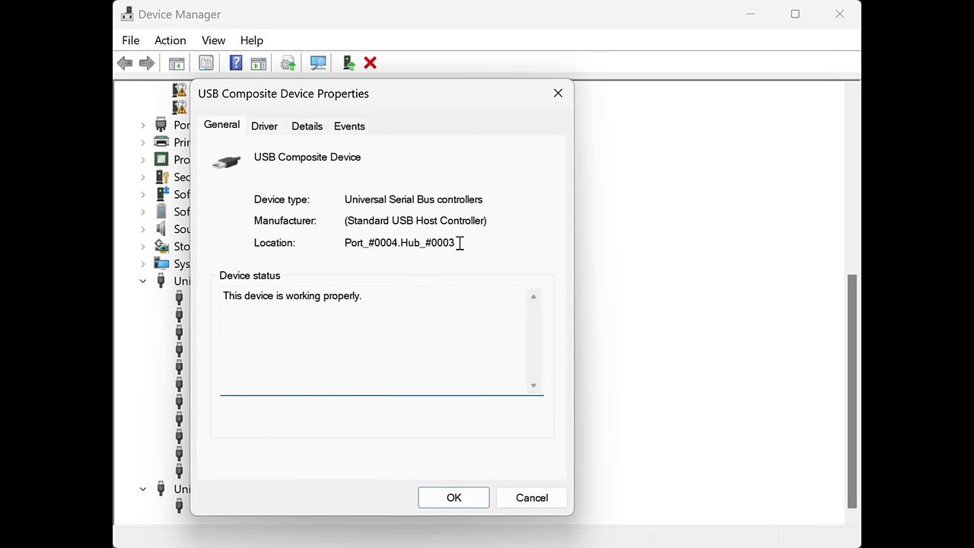
right_click(236, 436)
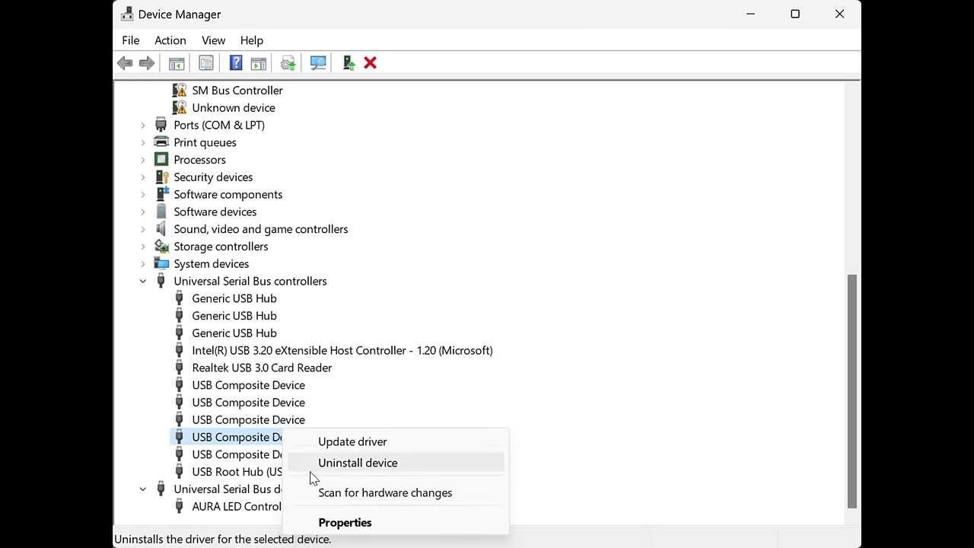